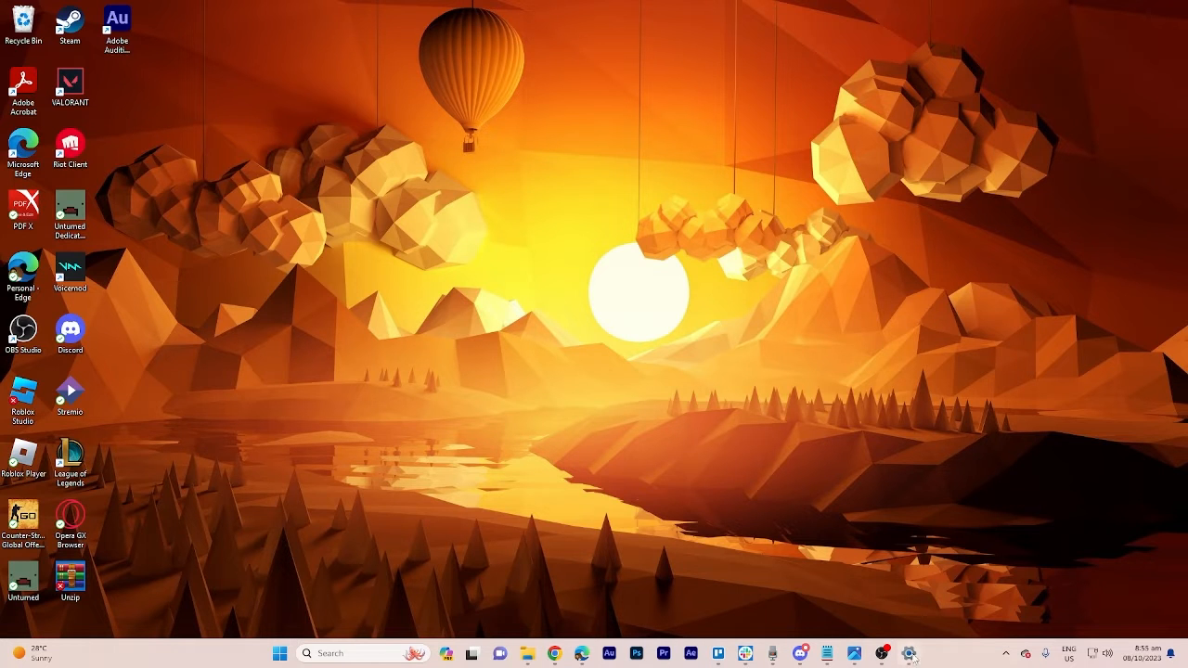
Search Google in Chrome for 'explorer patcher github' and pick the ExplorerPatcher repository result.
{"action": "left_click", "coordinate": [907, 654]}
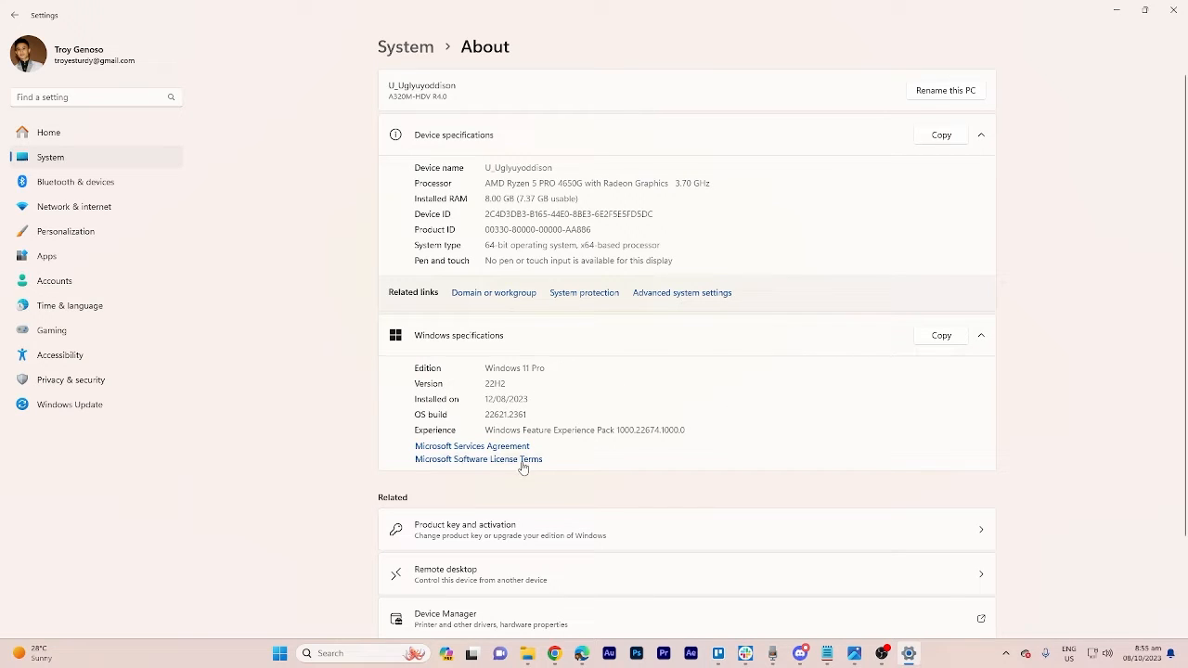
{"action": "mouse_move", "coordinate": [556, 468]}
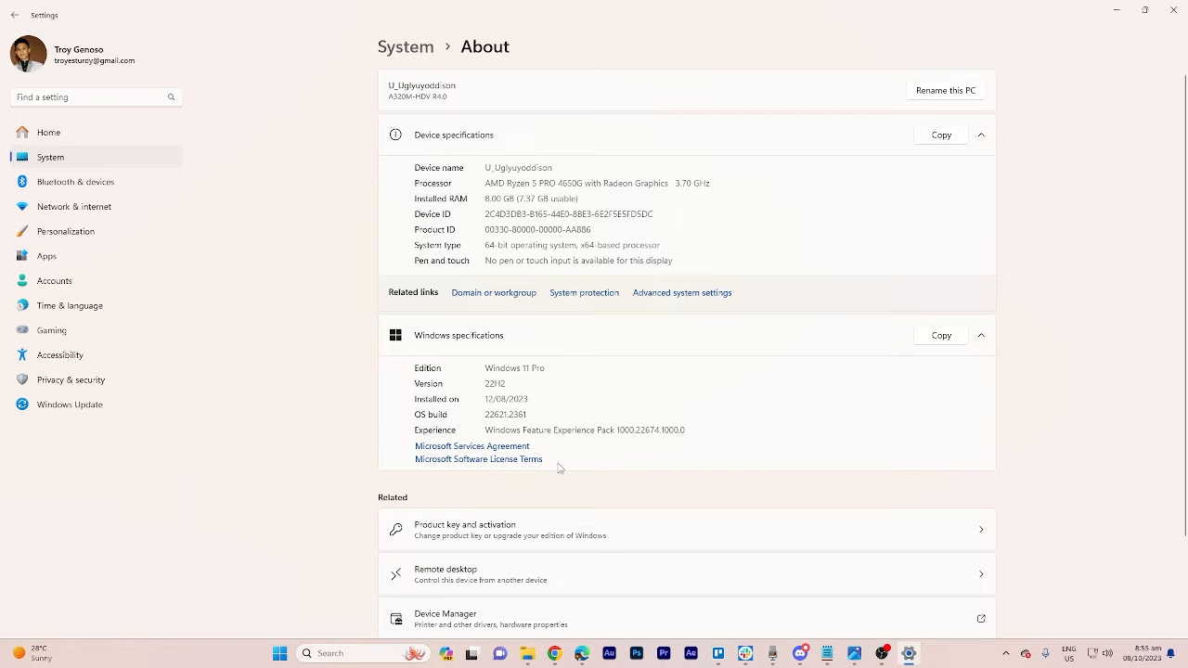
{"action": "mouse_move", "coordinate": [1165, 167]}
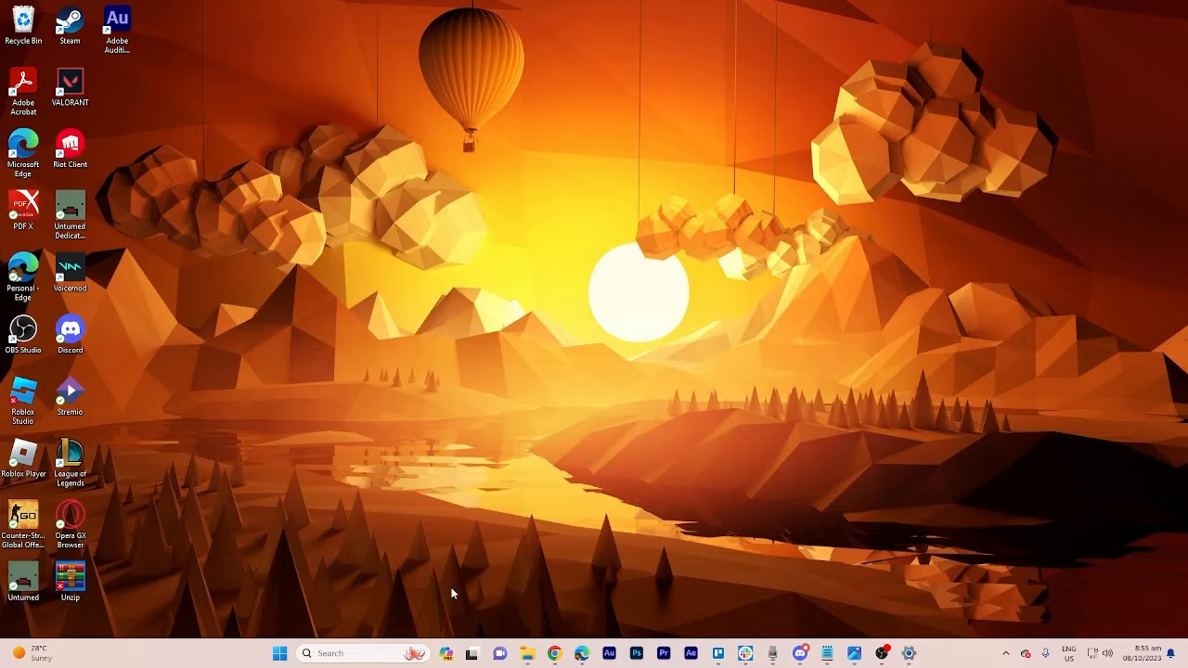
{"action": "left_click", "coordinate": [557, 653]}
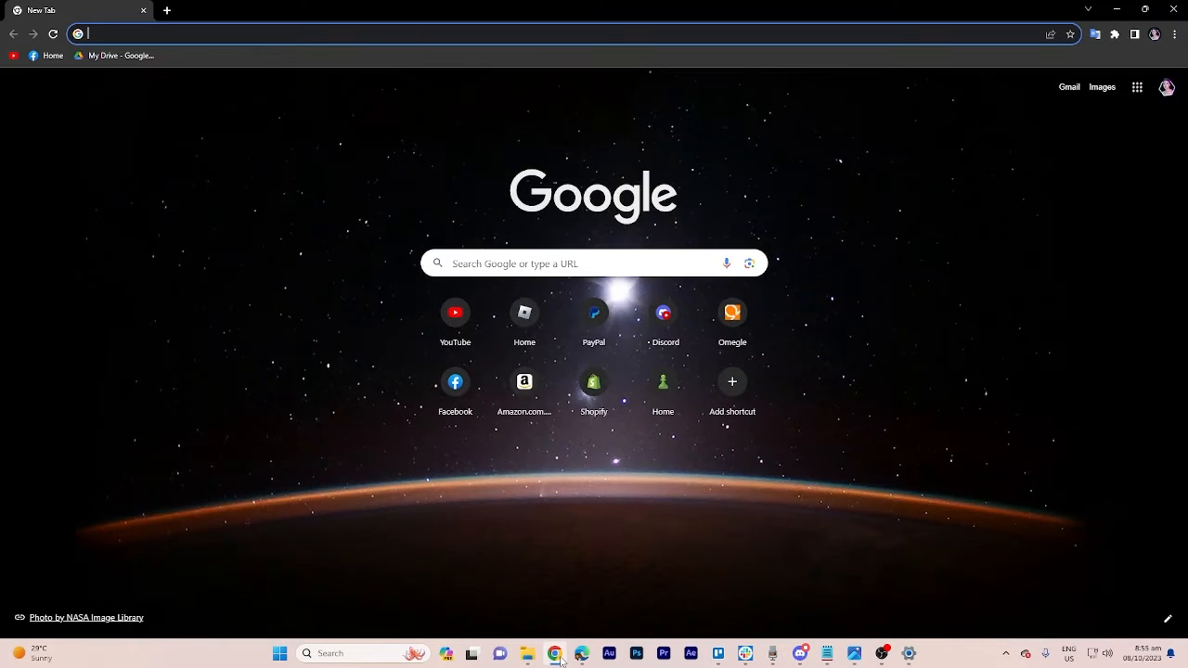
{"action": "left_click", "coordinate": [371, 33]}
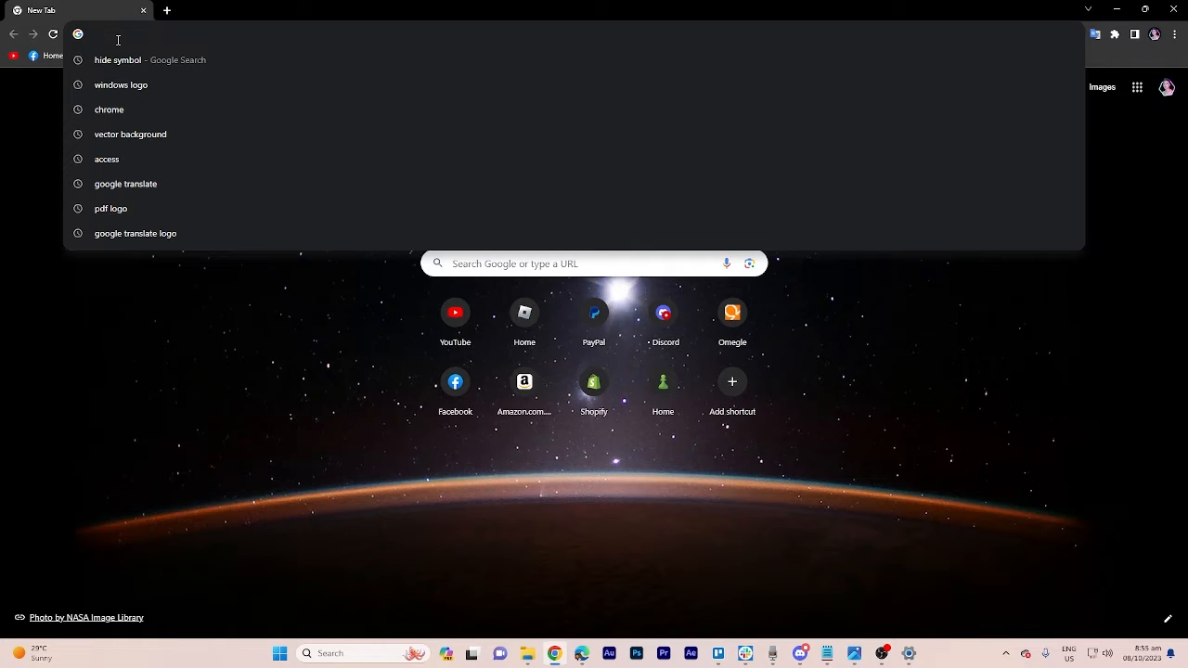
{"action": "type", "text": "EXP"}
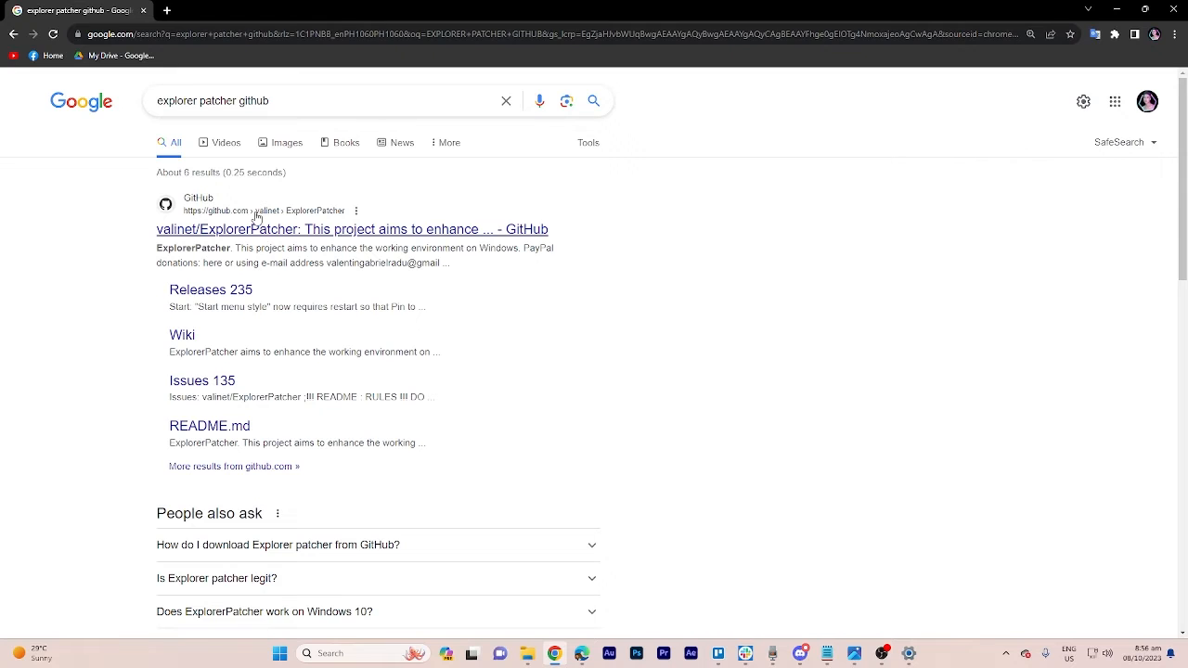
{"action": "left_click", "coordinate": [352, 230]}
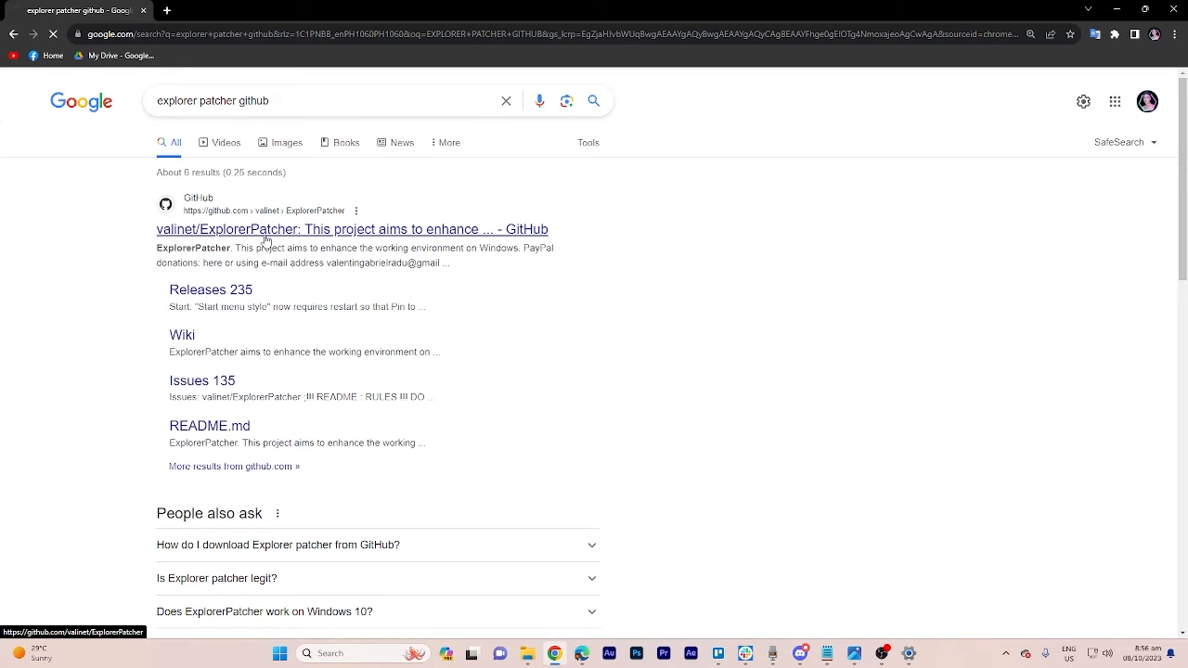
Load the valinet/ExplorerPatcher repository page and scroll through its file list and Releases sidebar.
{"action": "left_click", "coordinate": [352, 230]}
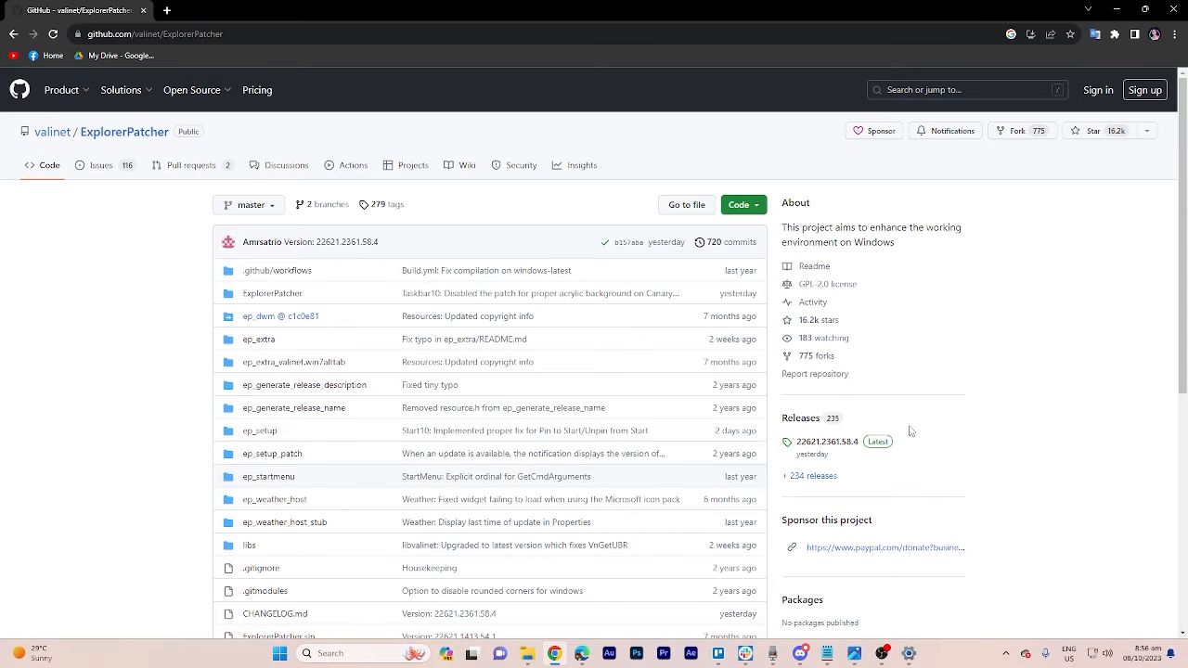
{"action": "scroll", "scroll_direction": "down", "scroll_amount": 3}
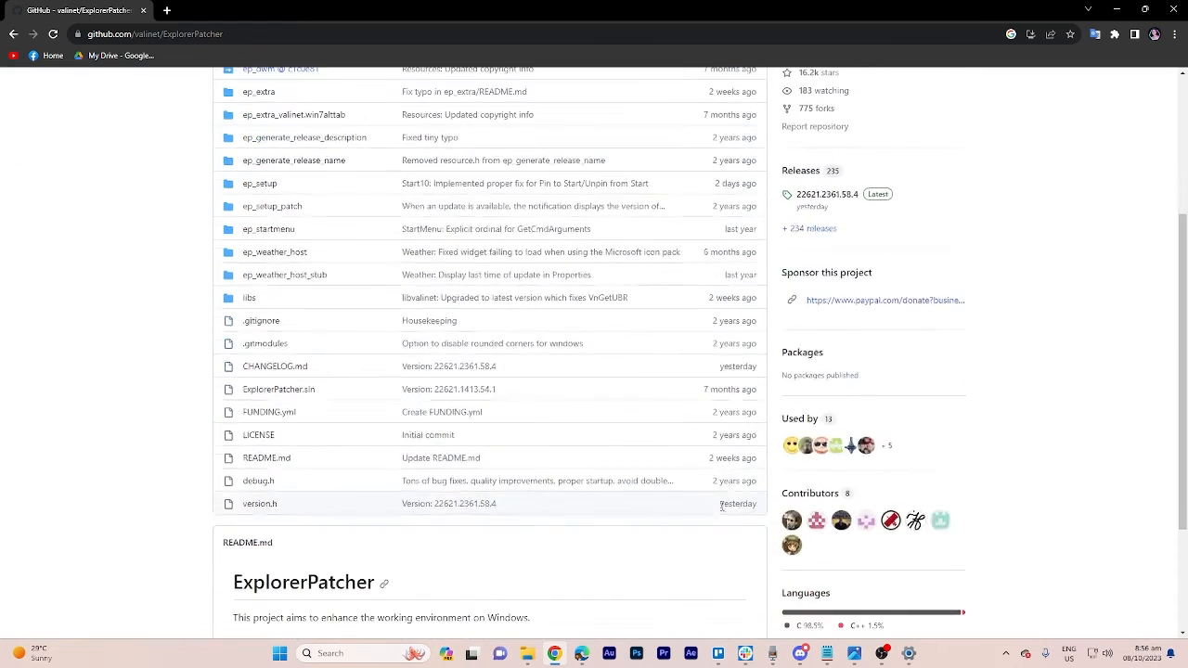
{"action": "scroll", "scroll_direction": "down", "scroll_amount": 3}
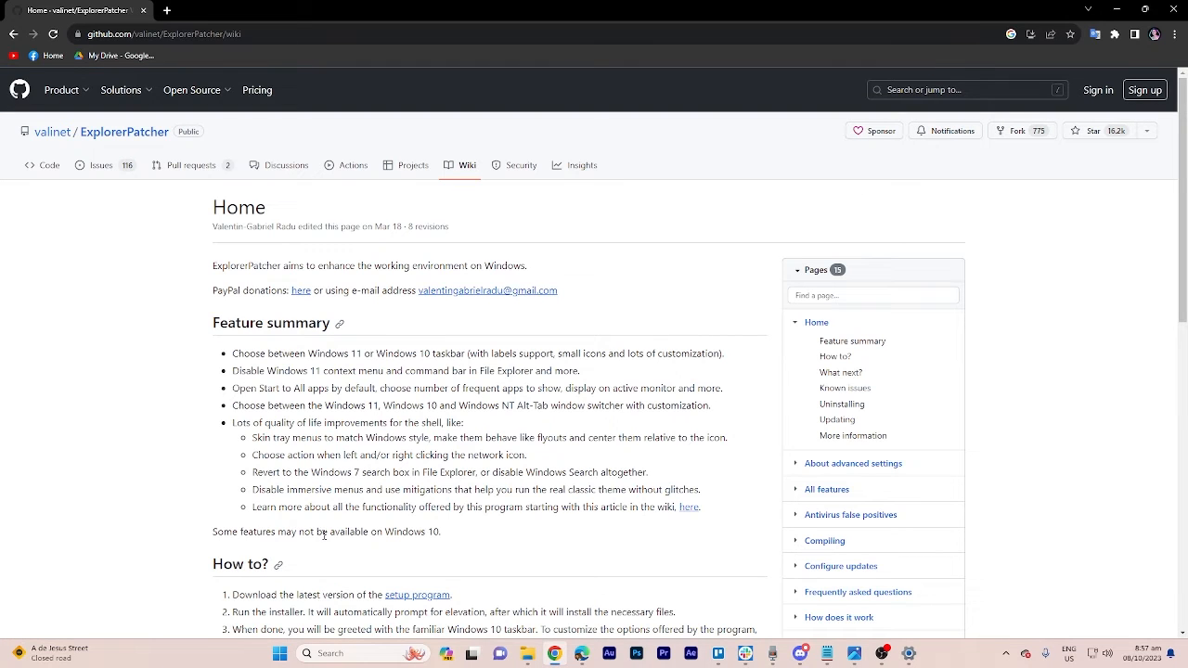
Download ep_setup.exe from the wiki's 'setup program' link and run it from Chrome's downloads.
{"action": "scroll", "scroll_direction": "down", "scroll_amount": 3}
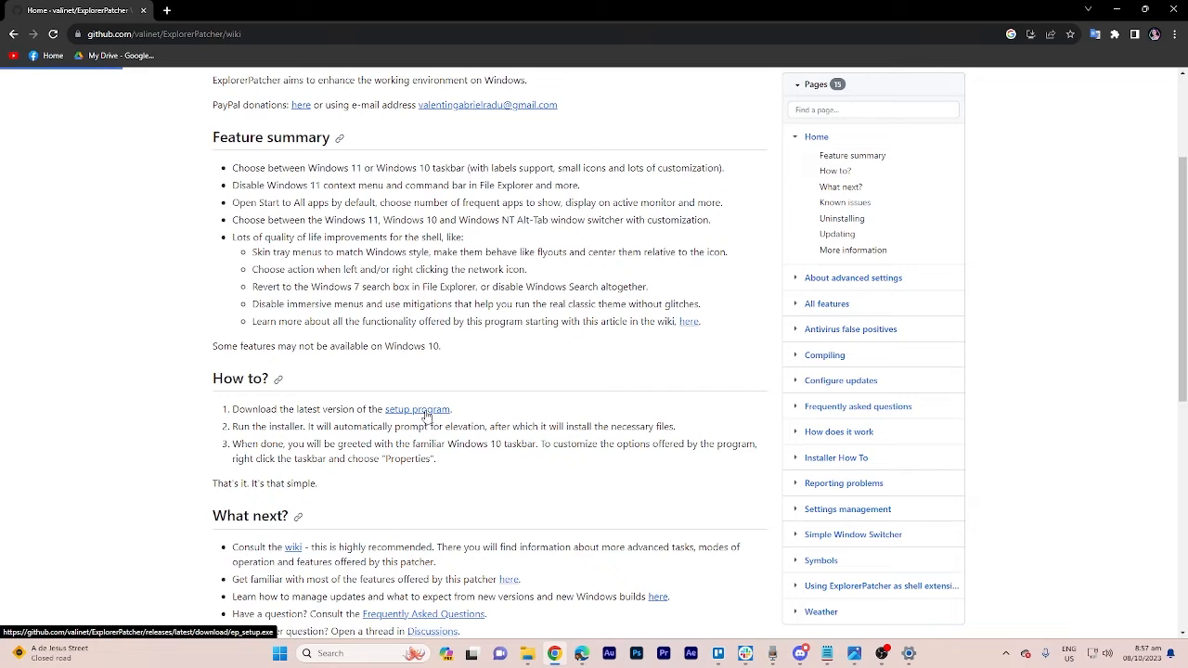
{"action": "left_click", "coordinate": [417, 411]}
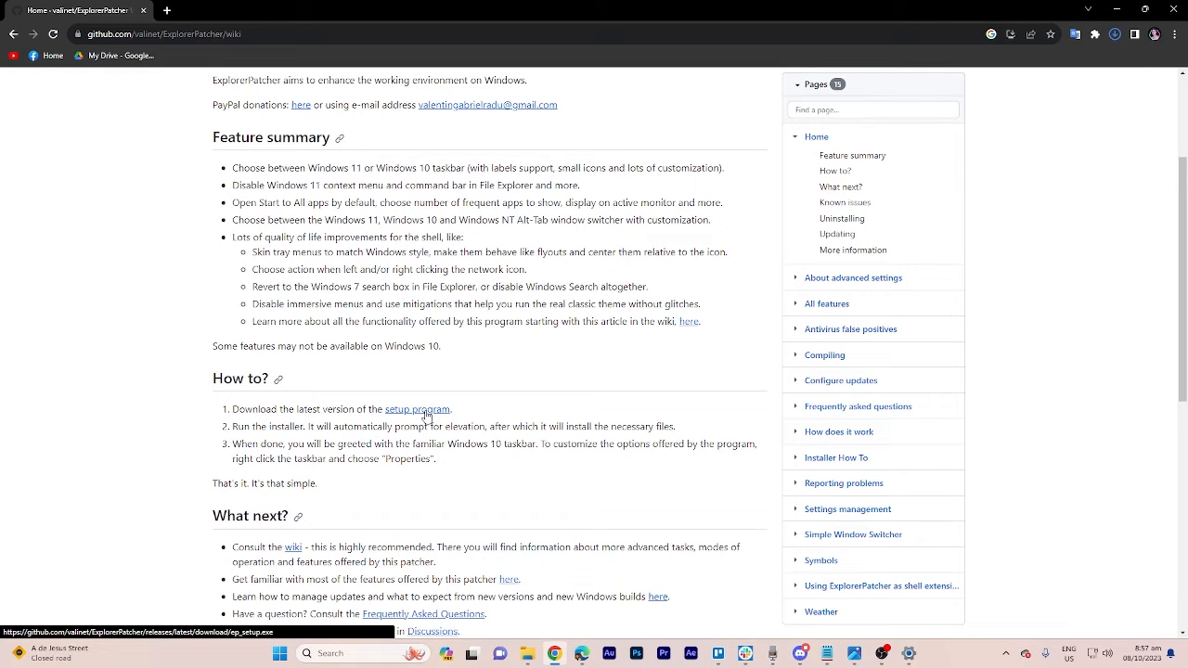
{"action": "left_click", "coordinate": [1095, 34]}
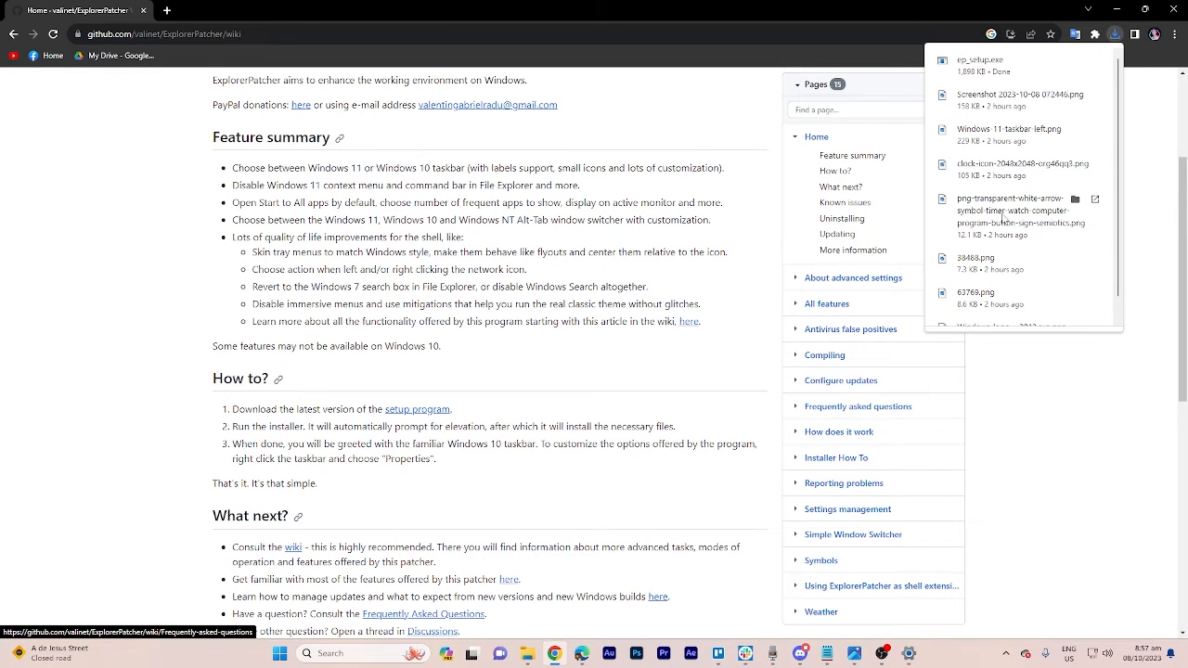
{"action": "left_click", "coordinate": [982, 58]}
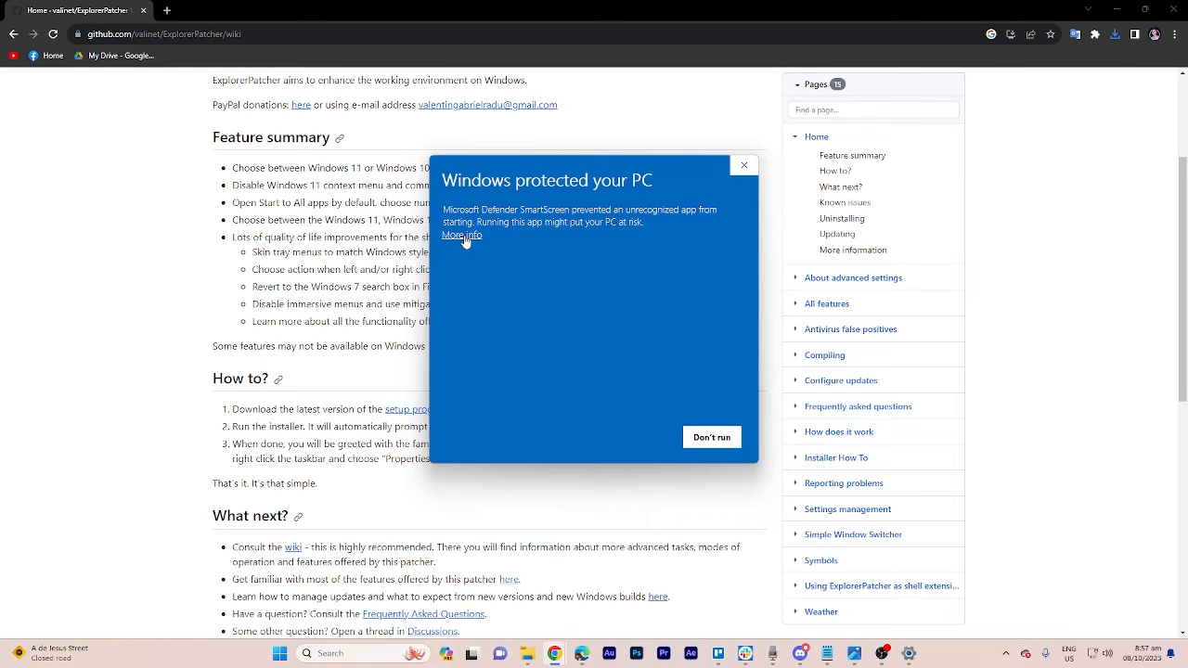
Choose More info then Run anyway in the 'Windows protected your PC' SmartScreen dialog.
{"action": "left_click", "coordinate": [460, 234]}
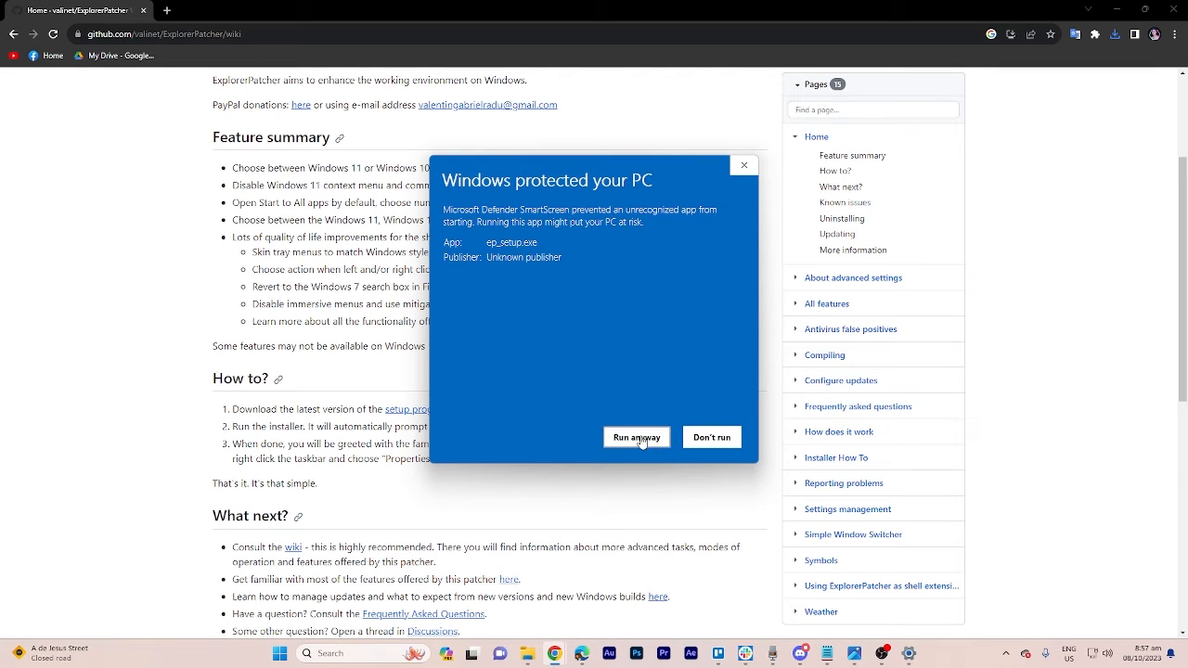
{"action": "left_click", "coordinate": [635, 438]}
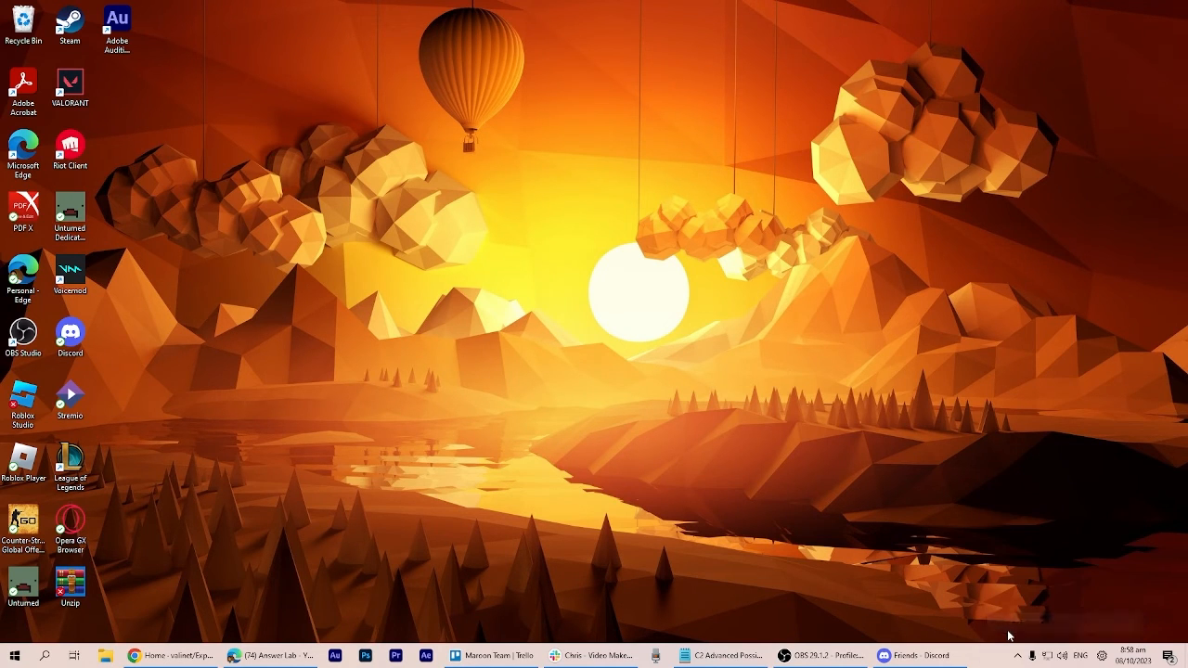
{"action": "mouse_move", "coordinate": [1017, 646]}
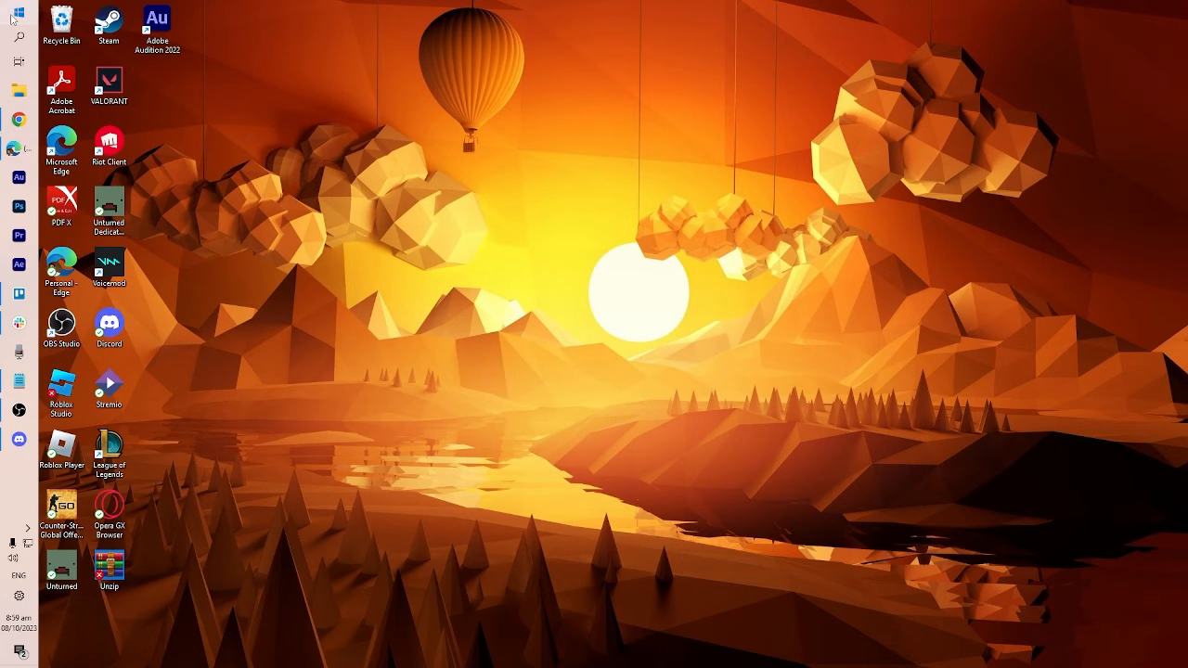
Search Start for 'EXPLO' and launch Properties (ExplorerPatcher) from the Apps results.
{"action": "left_click", "coordinate": [16, 15]}
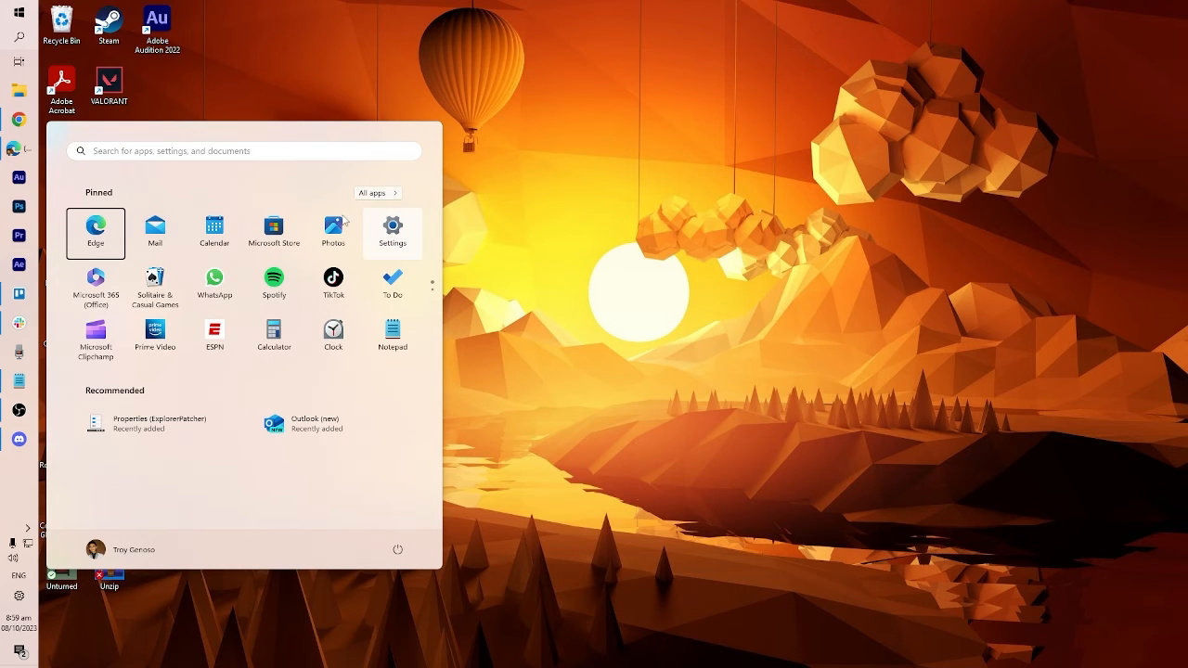
{"action": "type", "text": "EXPLO"}
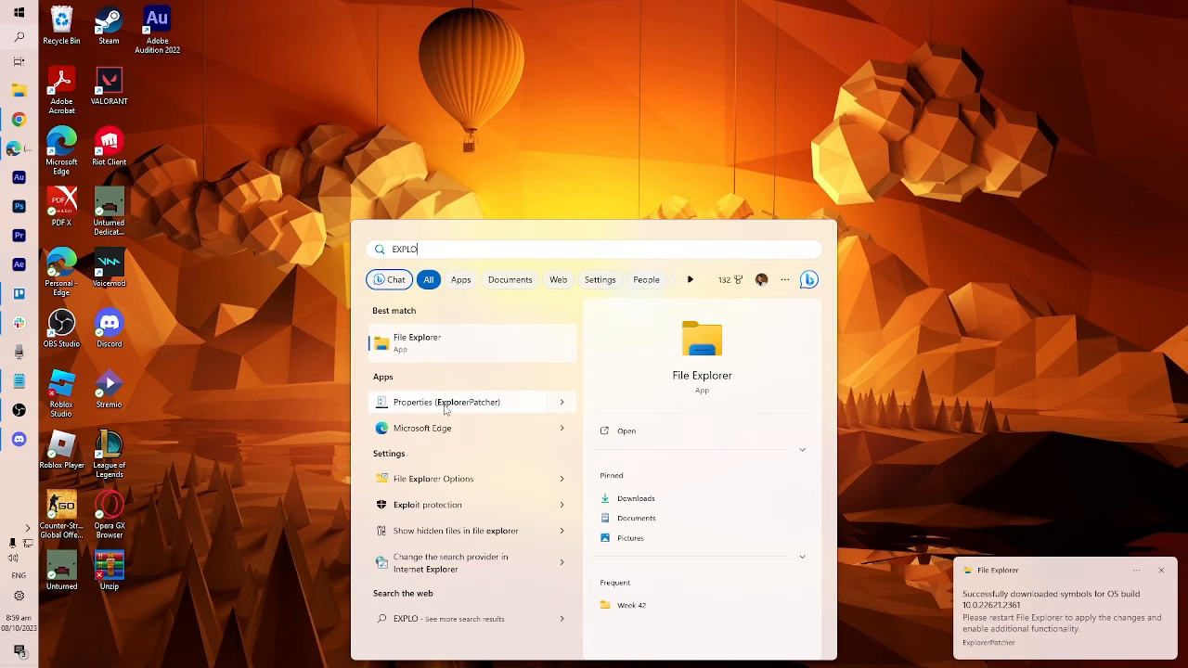
{"action": "left_click", "coordinate": [449, 401]}
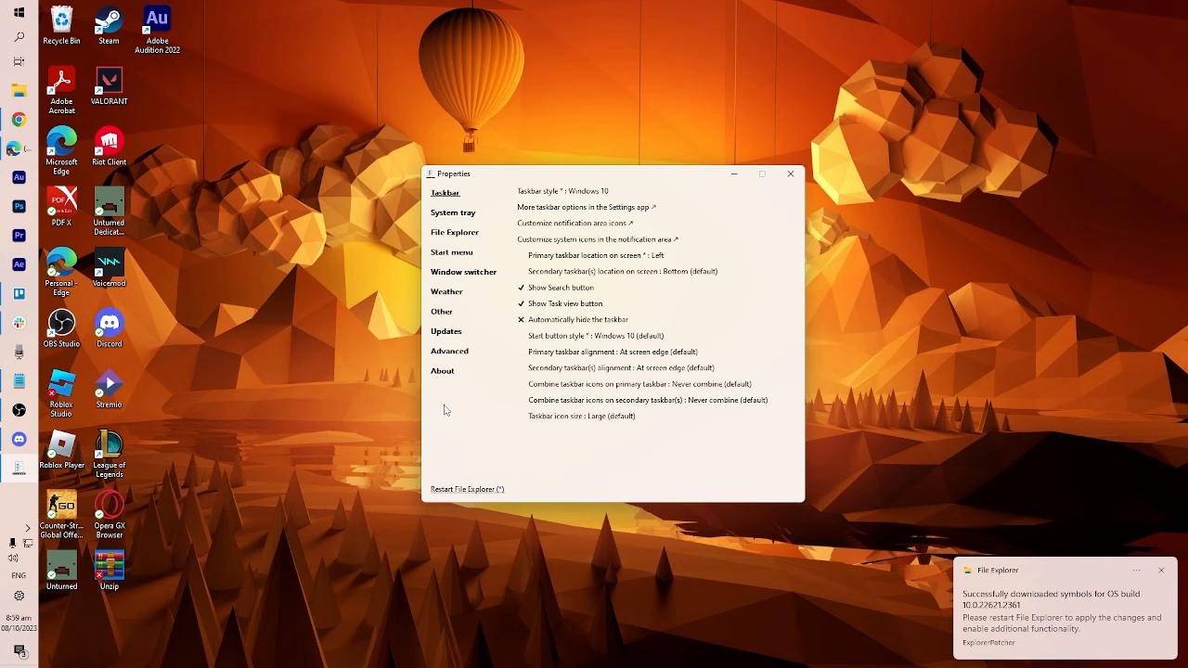
Browse the System tray and Advanced sections, then show the About page with version details.
{"action": "left_click", "coordinate": [453, 211]}
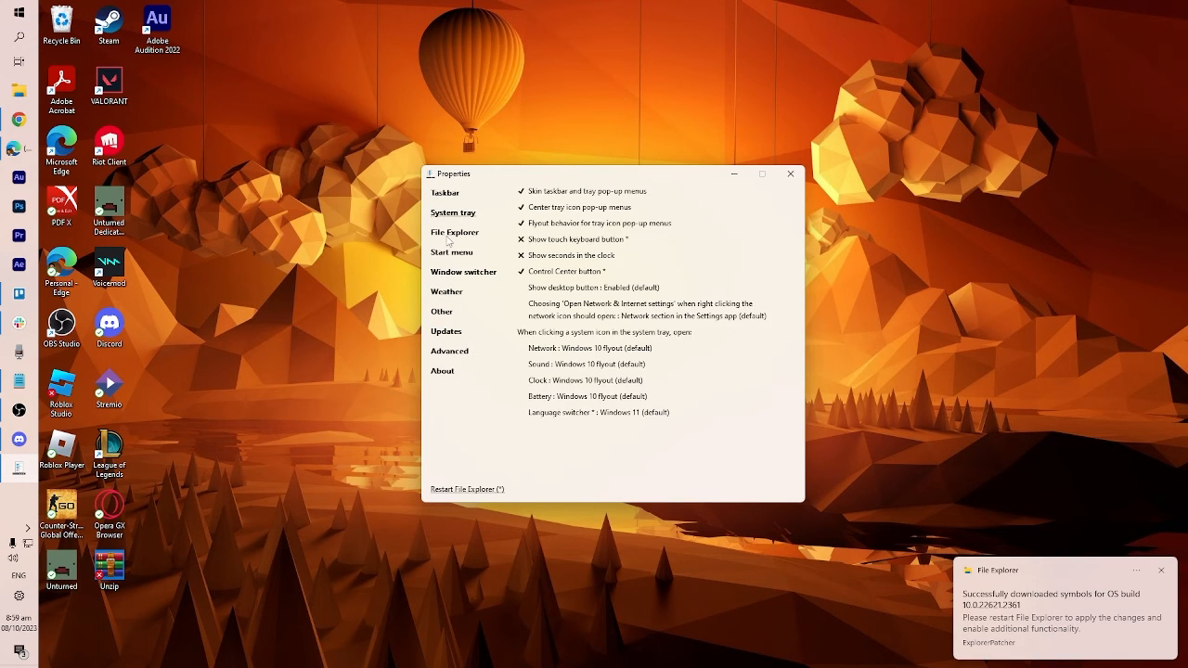
{"action": "left_click", "coordinate": [449, 351]}
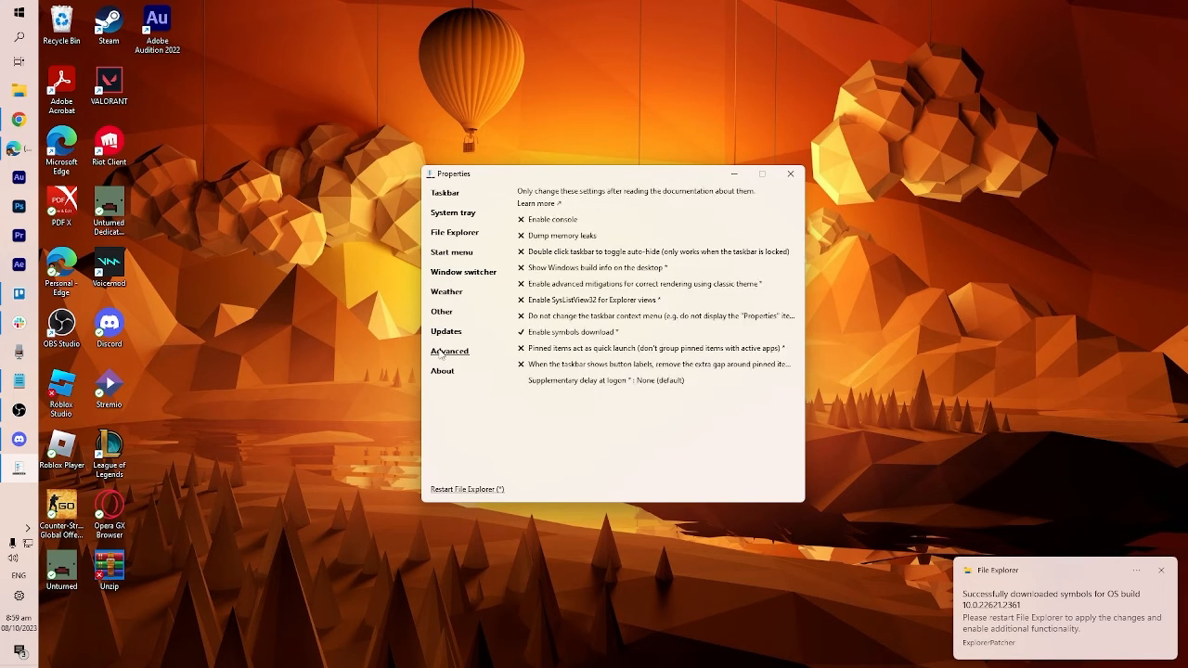
{"action": "left_click", "coordinate": [442, 372]}
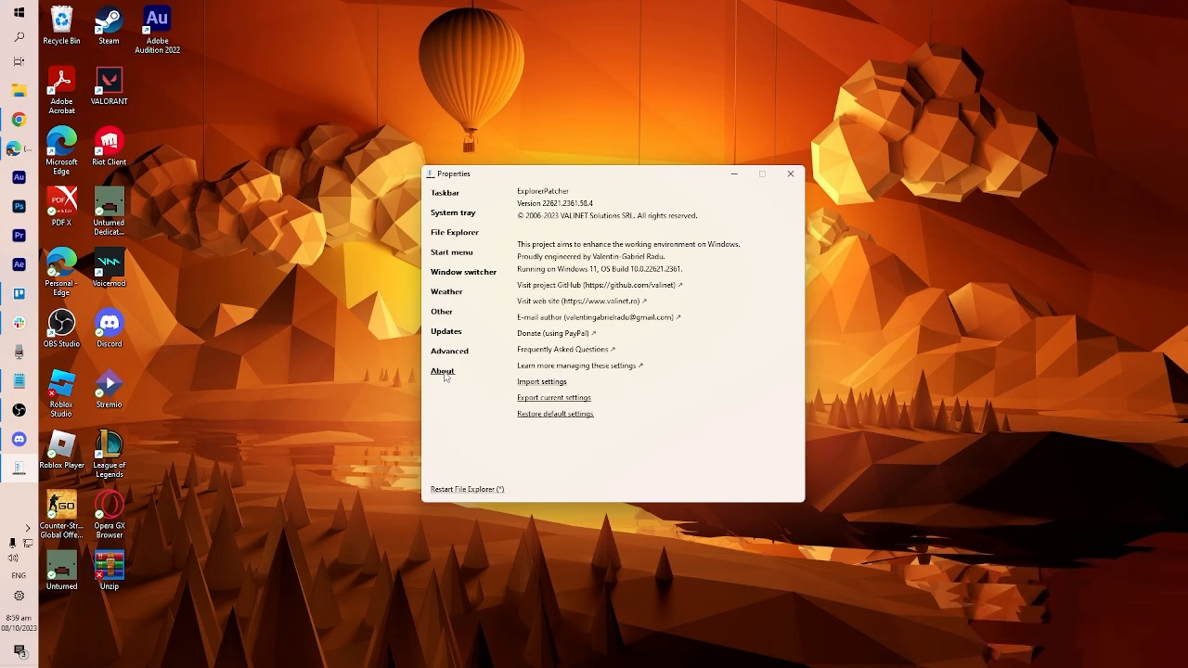
{"action": "mouse_move", "coordinate": [468, 490]}
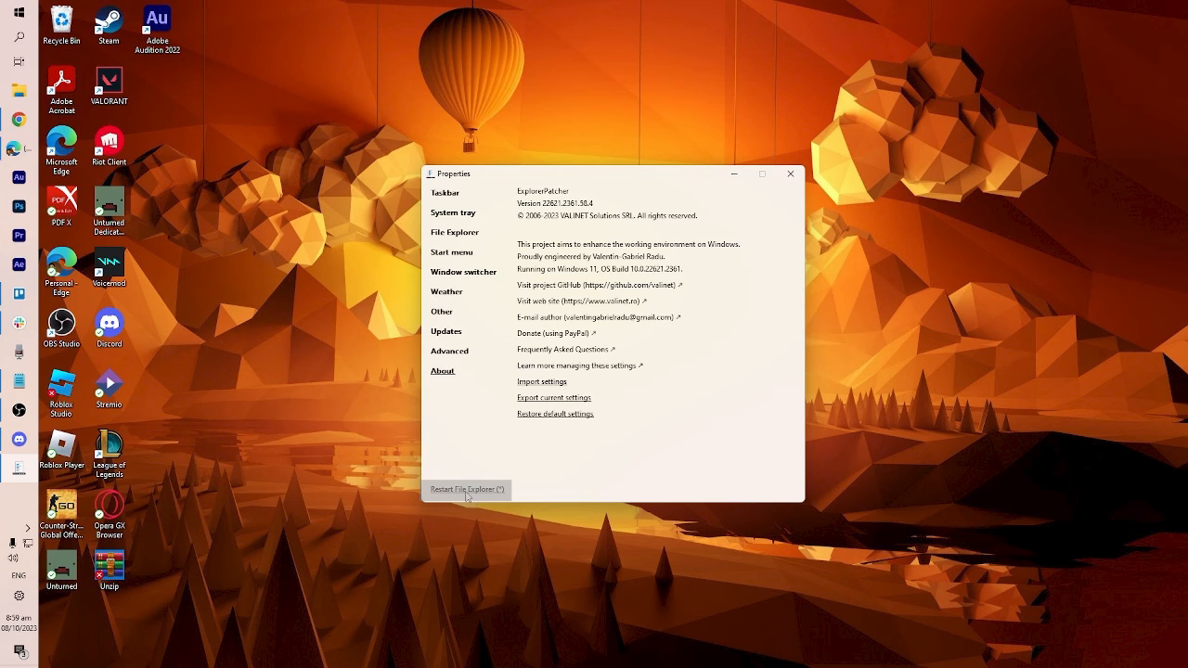